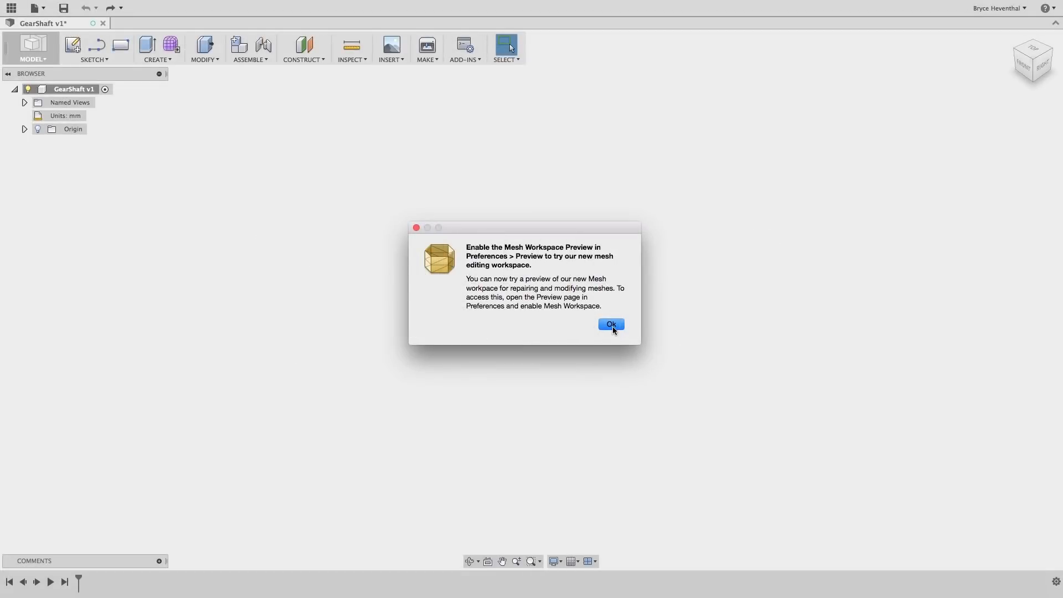
Step: Dismiss the Mesh Workspace preview notice on the empty GearShaft design
click(610, 324)
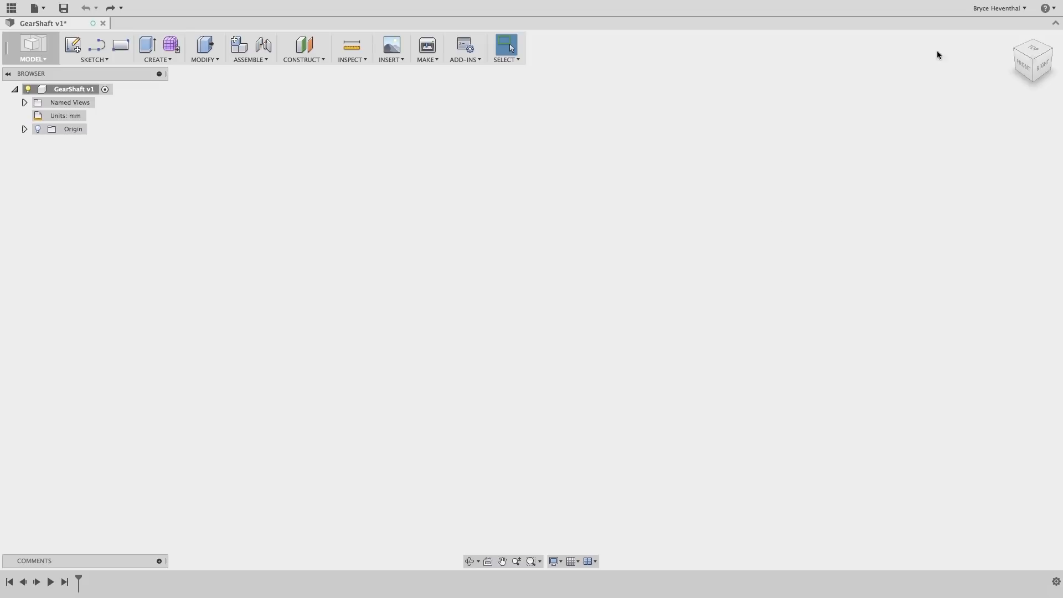
Step: Enable the Mesh Workspace preview feature in Preferences and apply the change
click(997, 8)
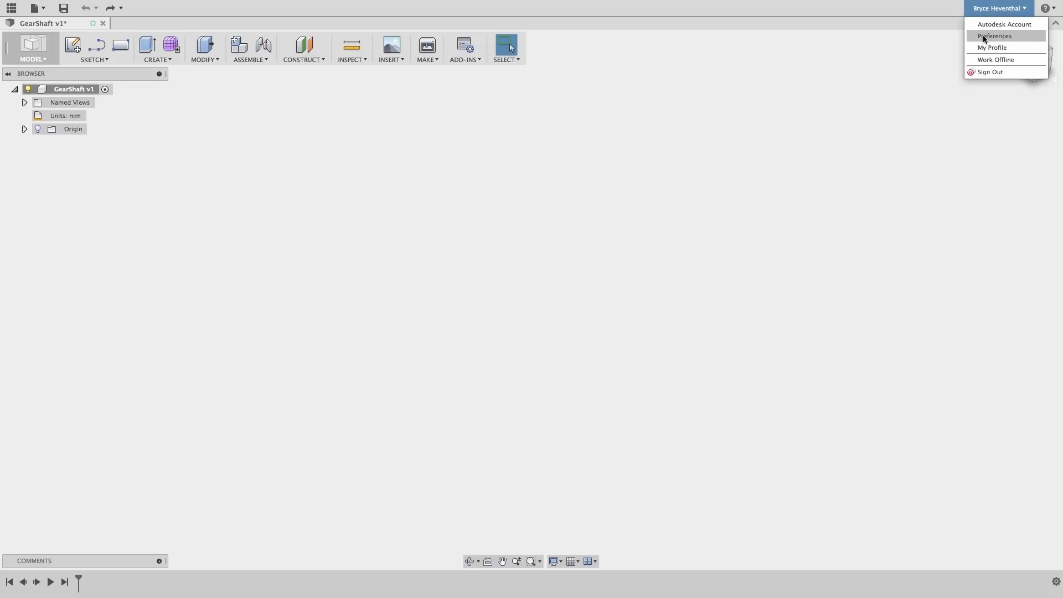
click(994, 35)
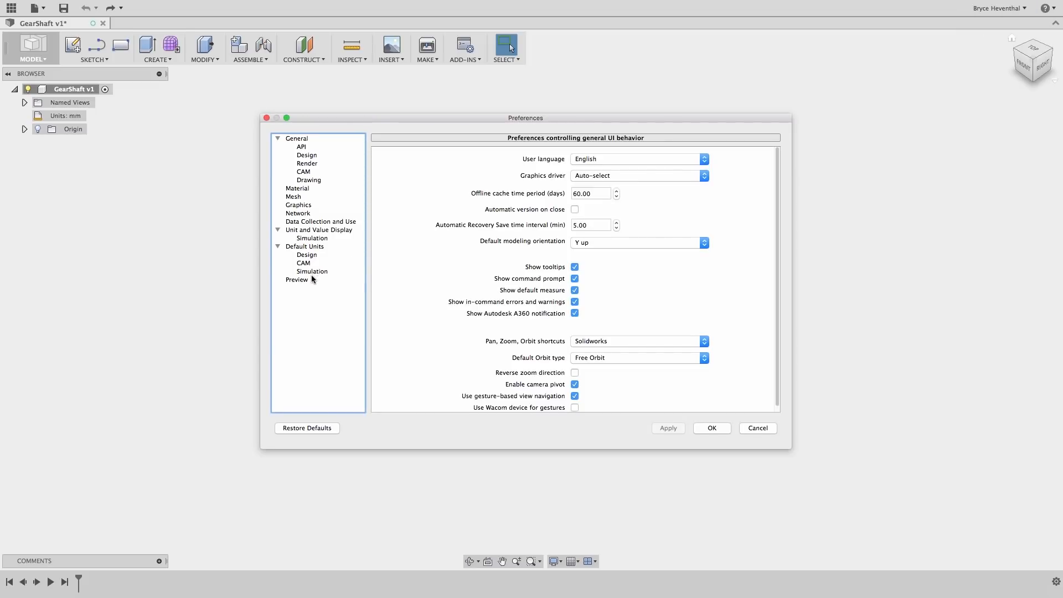
click(297, 279)
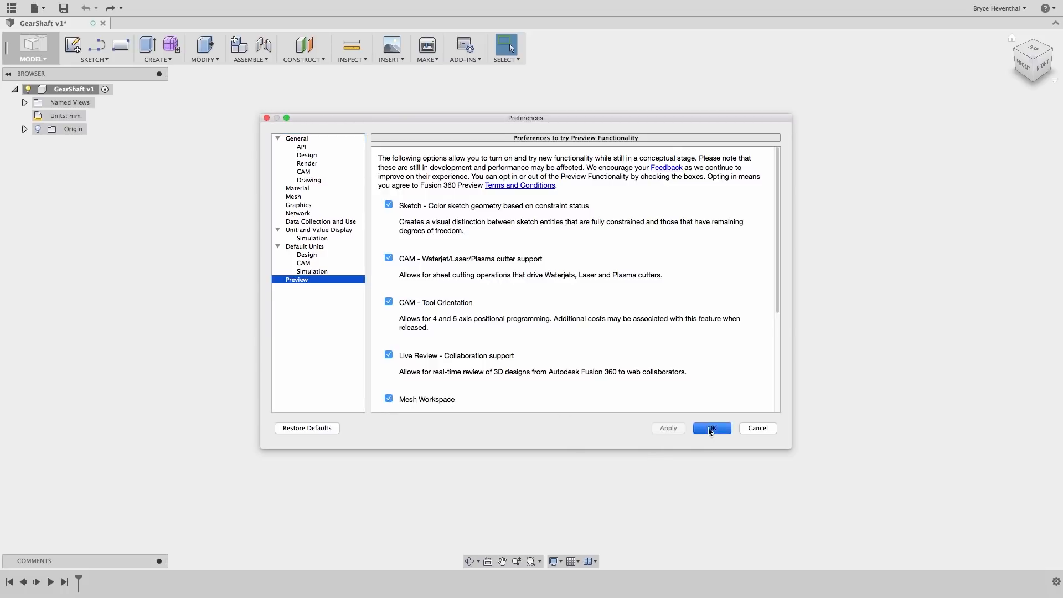
click(711, 427)
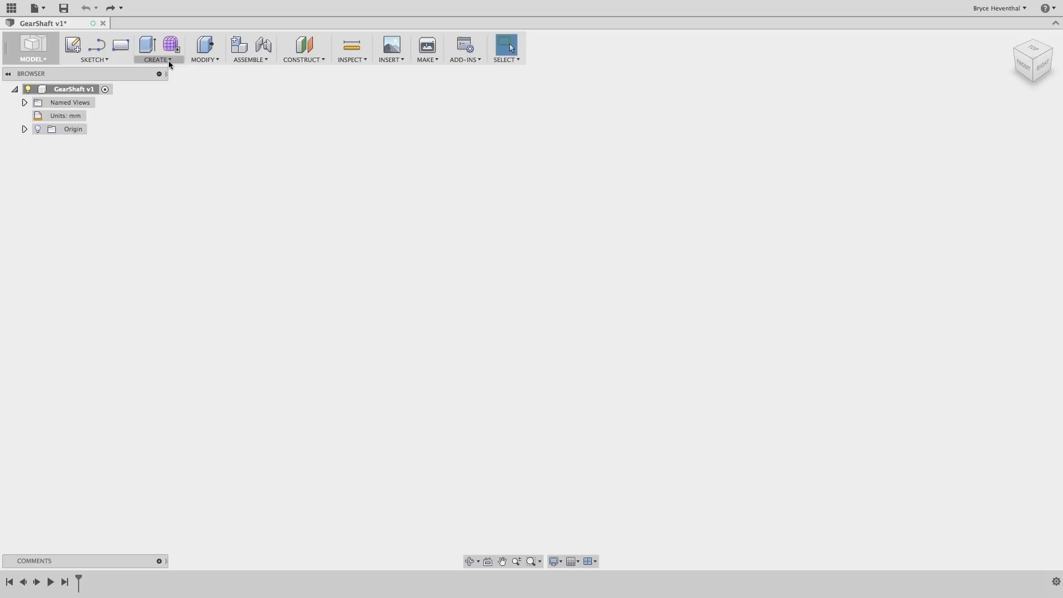
Step: Start a new mesh feature from the CREATE menu, entering the Mesh workspace
click(156, 48)
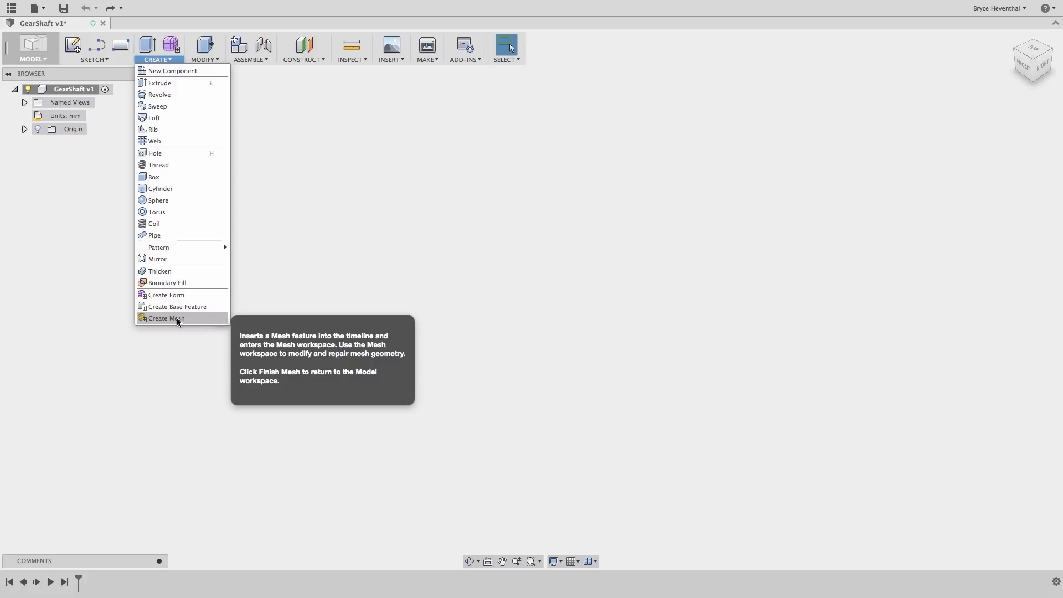
click(166, 319)
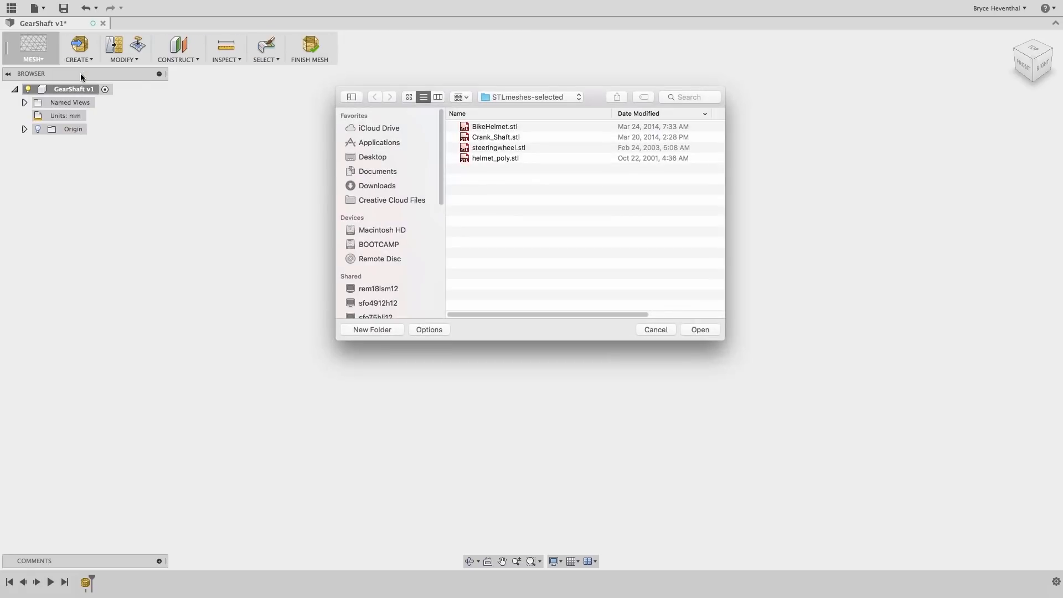
Step: Insert Crank_Shaft.stl in inches, rotated 90 degrees and moved to the ground plane
click(496, 138)
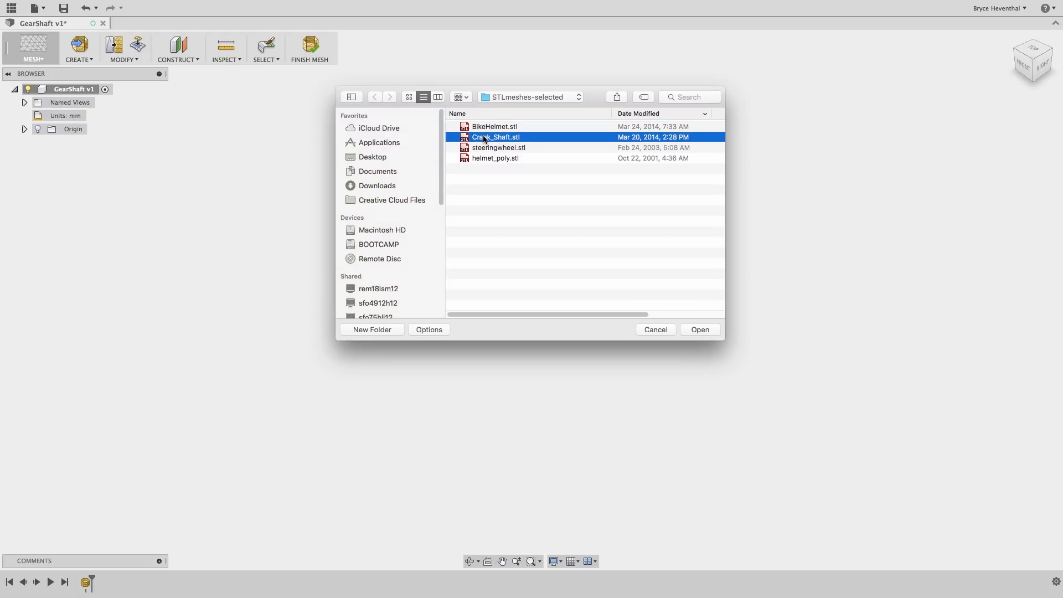
click(700, 329)
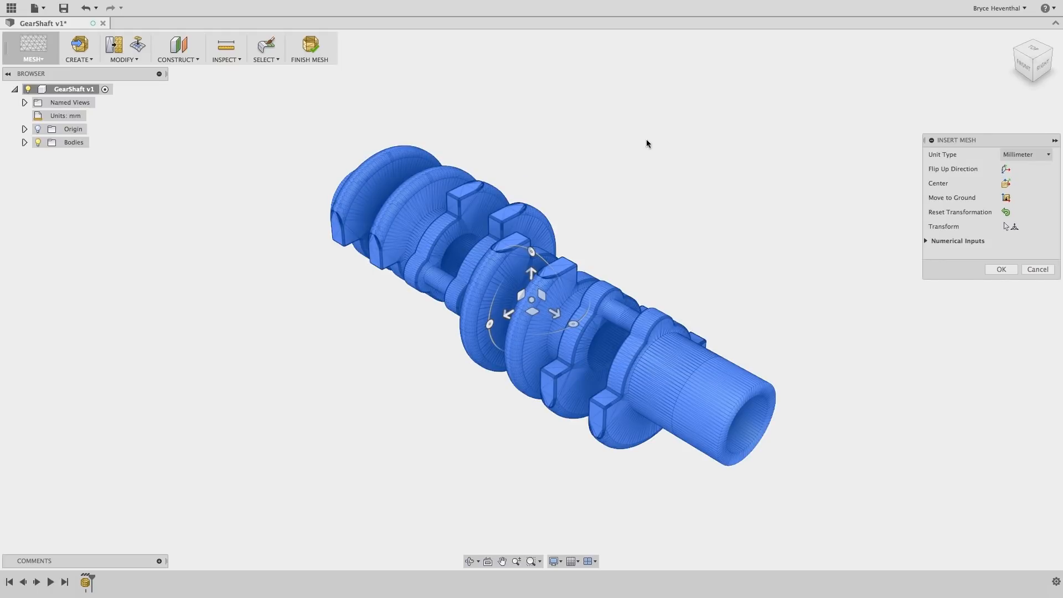
click(1024, 154)
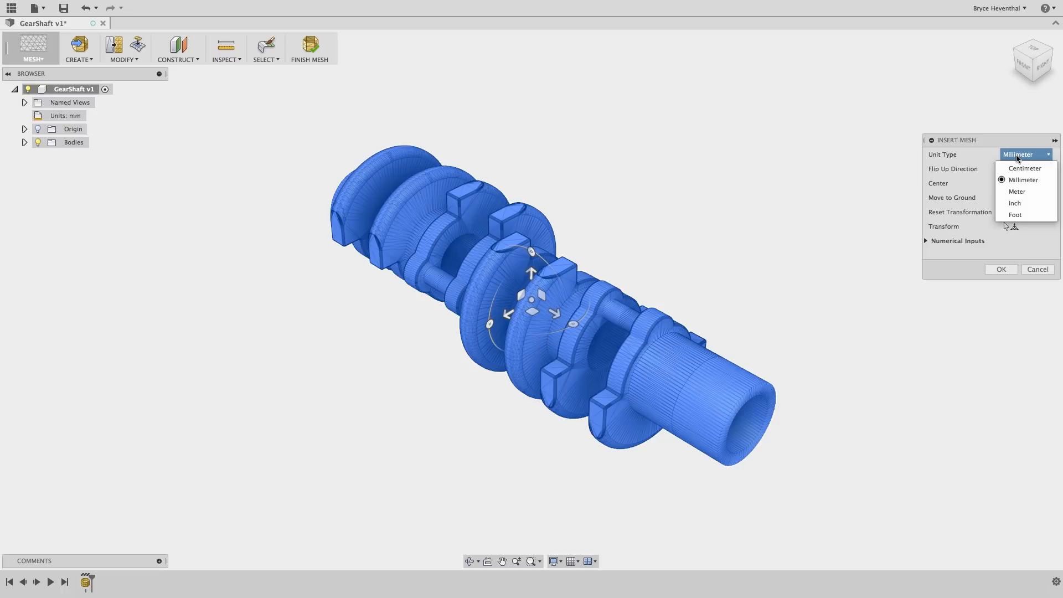
click(1016, 203)
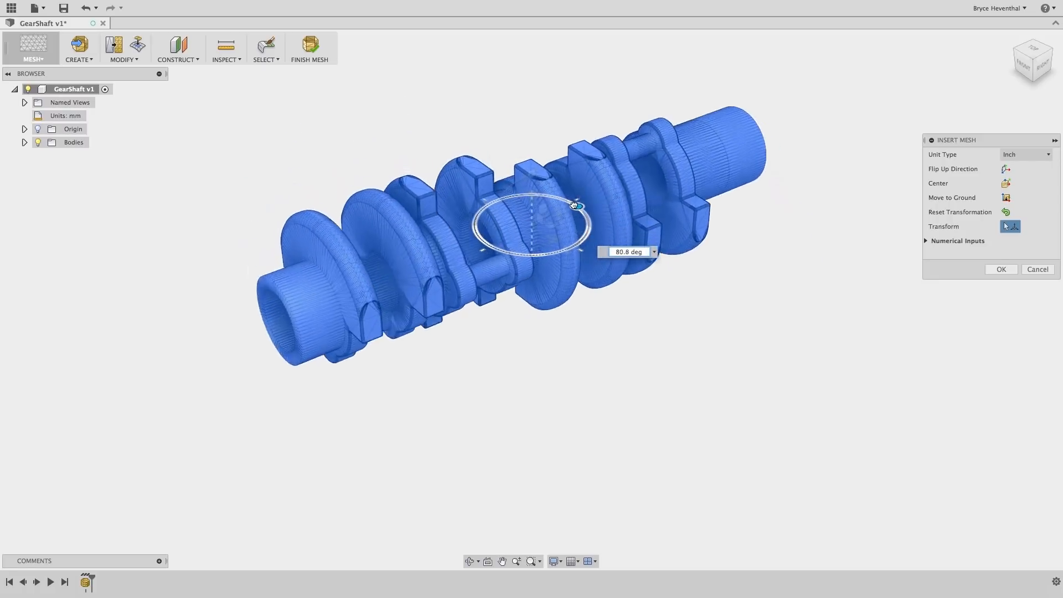
drag(574, 206, 572, 200)
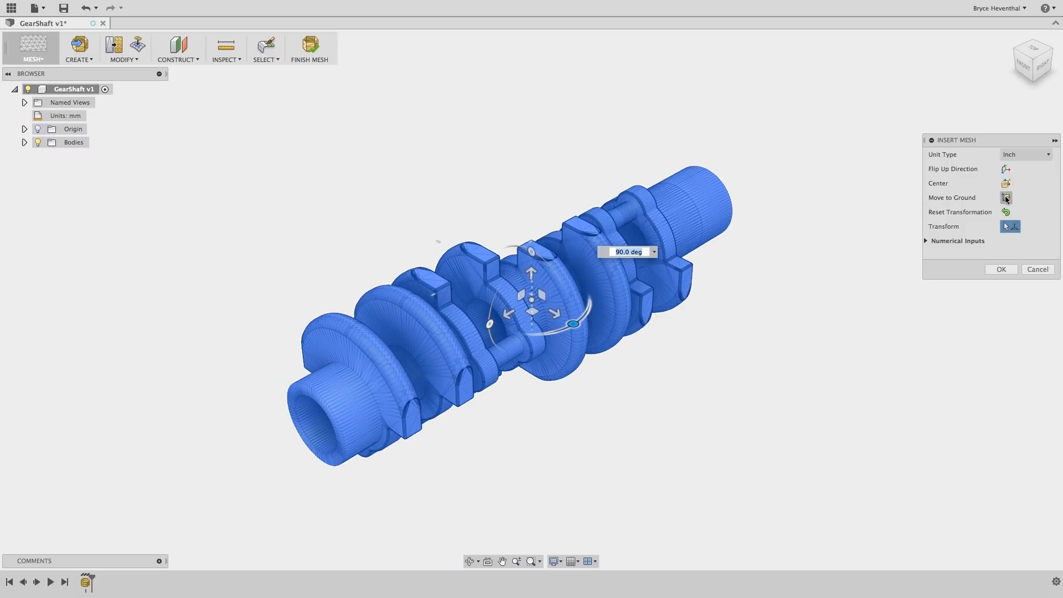
click(1002, 269)
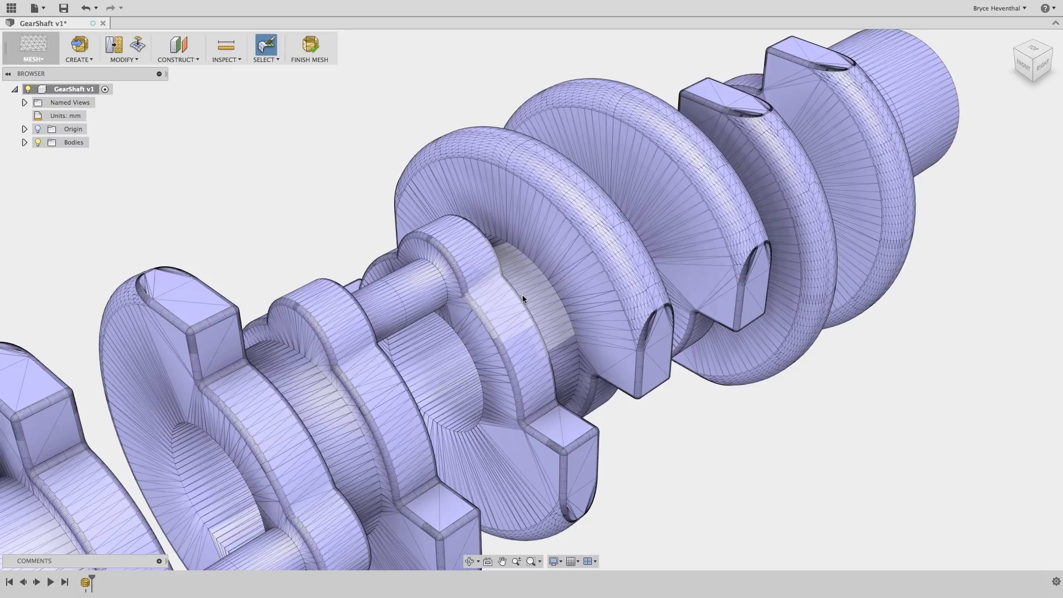
Step: List the mesh modification commands under MODIFY
click(123, 47)
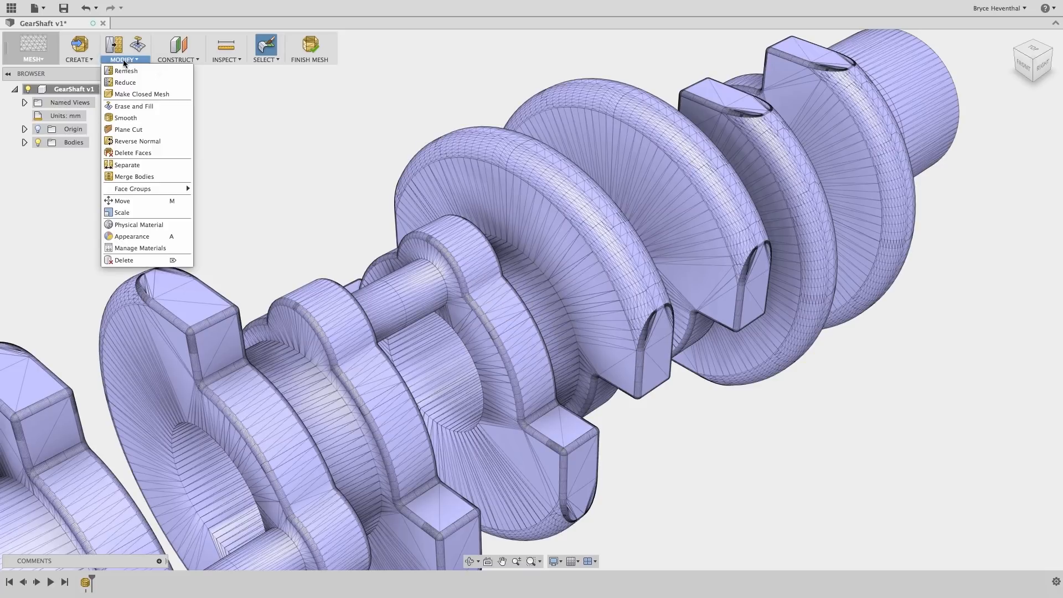
Step: Set up a Remesh of MeshBody1 with density 1.5
click(126, 71)
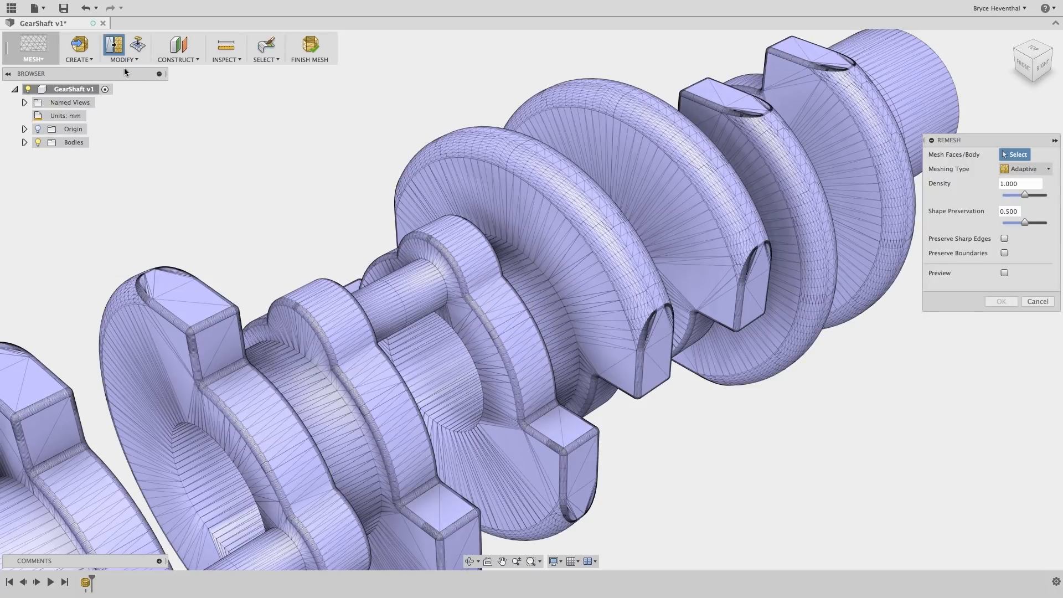
click(475, 204)
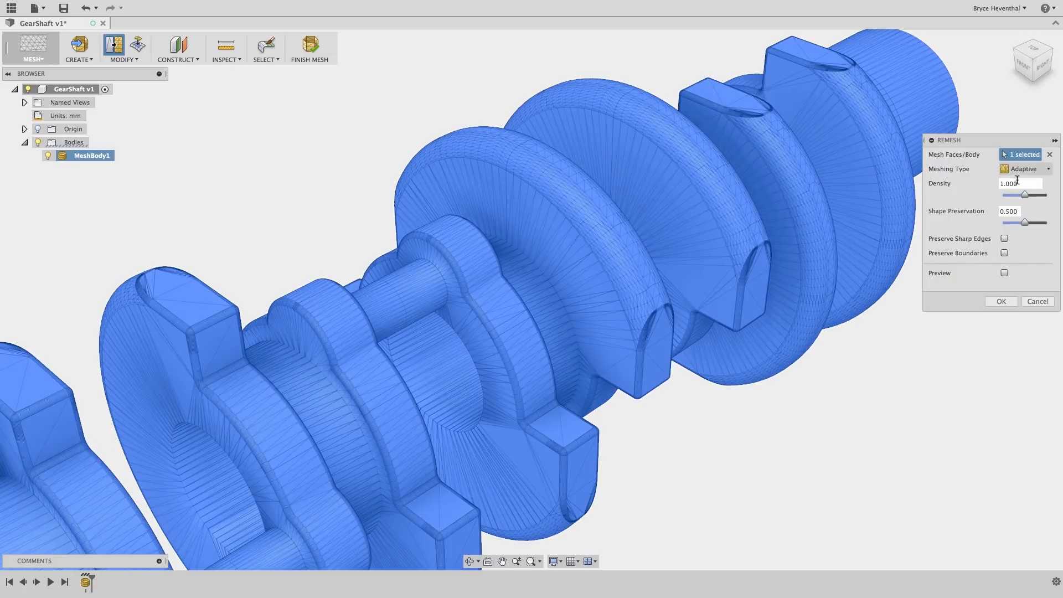
text(1.5)
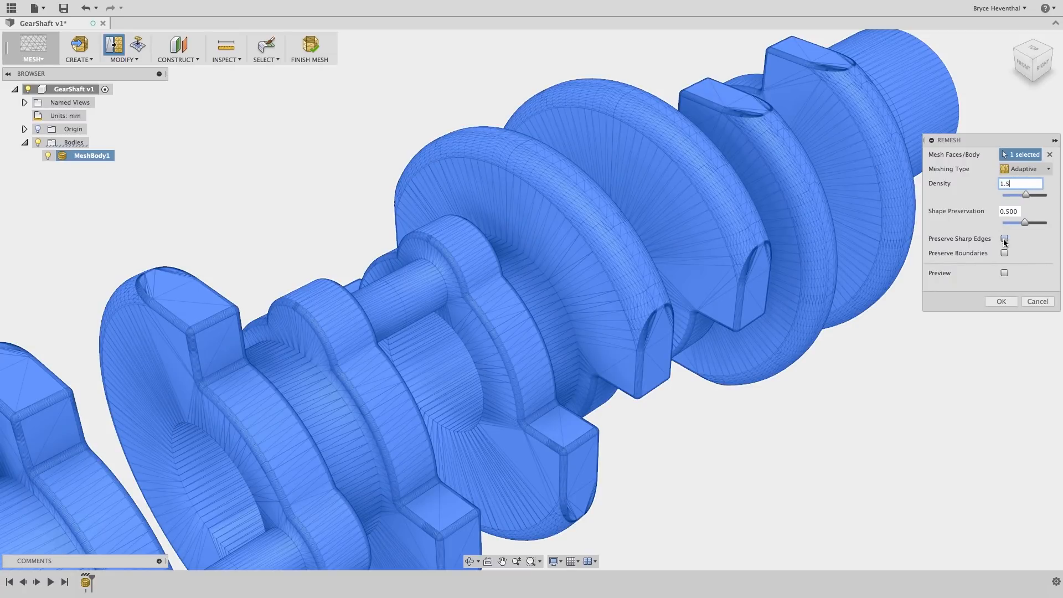
Step: Remesh the crankshaft with preview on, sharp edges and boundaries preserved
click(1005, 273)
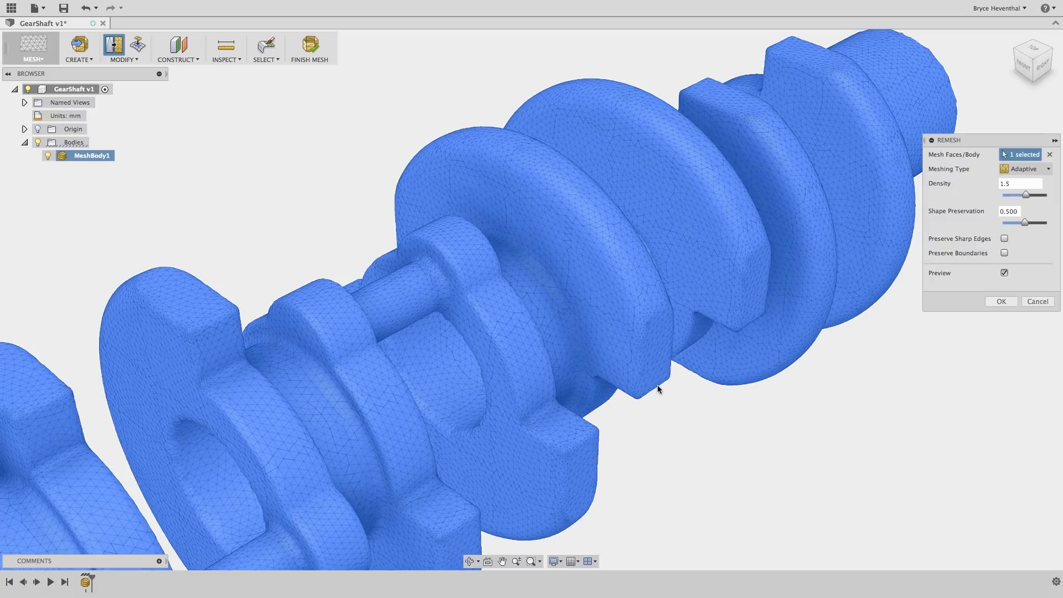
click(1005, 238)
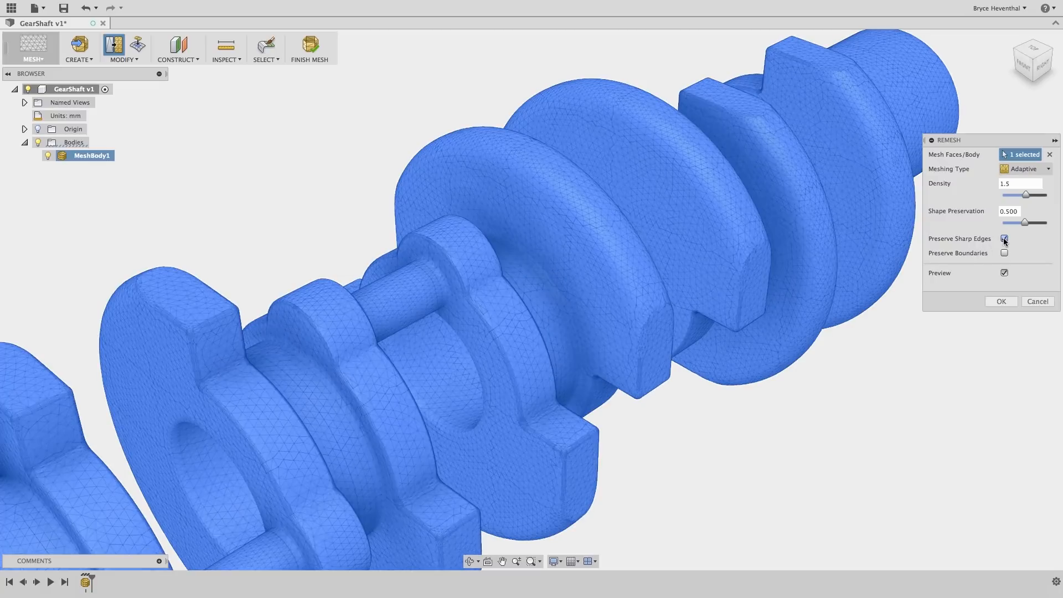
click(1004, 253)
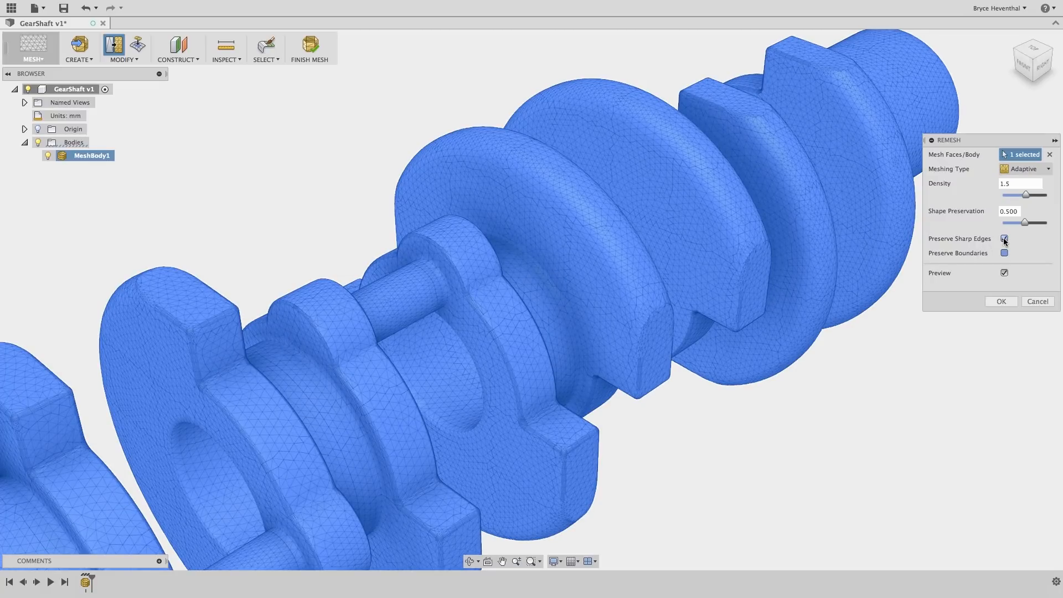
click(1005, 253)
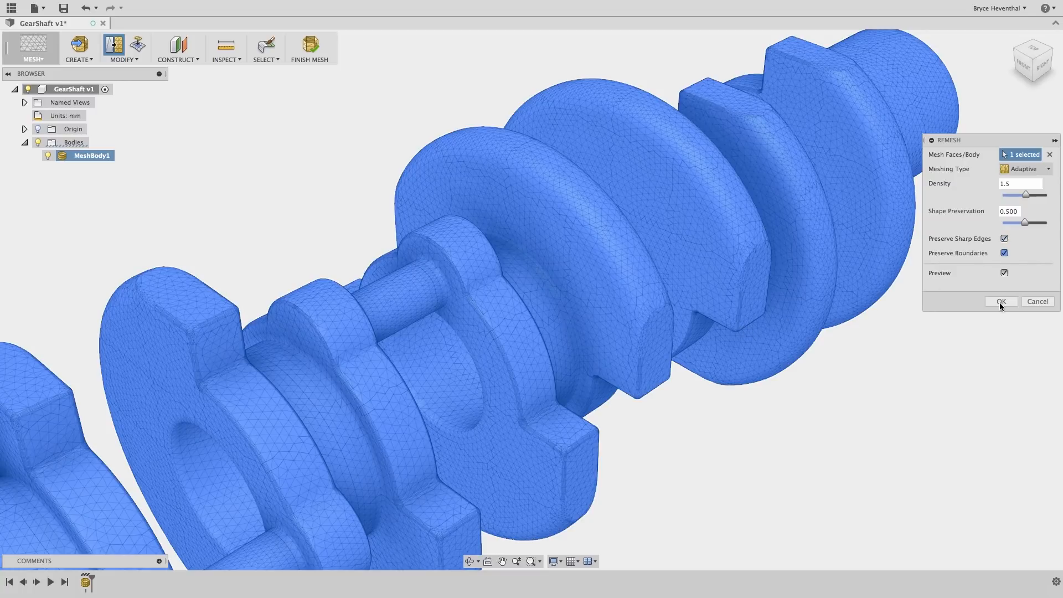